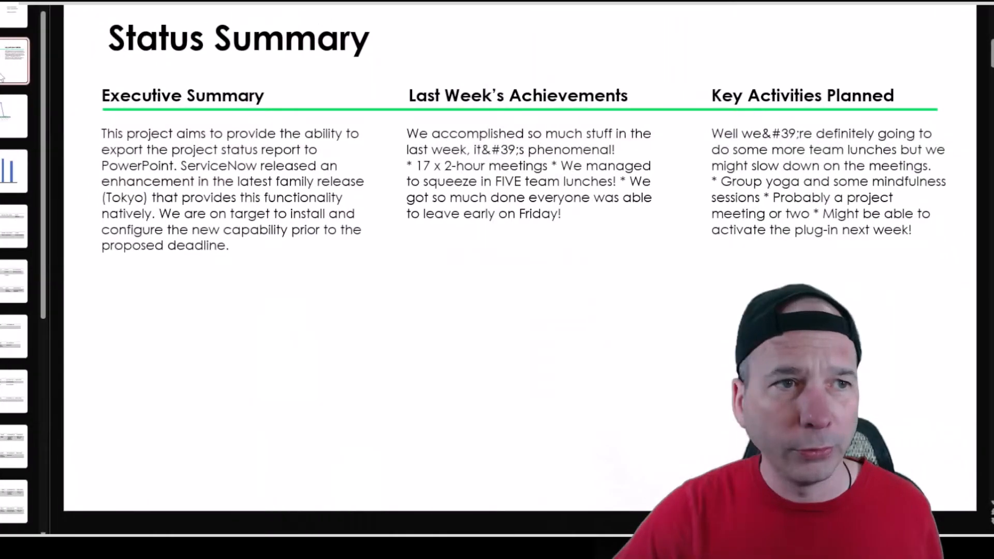
Step: Show the Cost Plan chart slide comparing planned versus actual cost
left_click(15, 115)
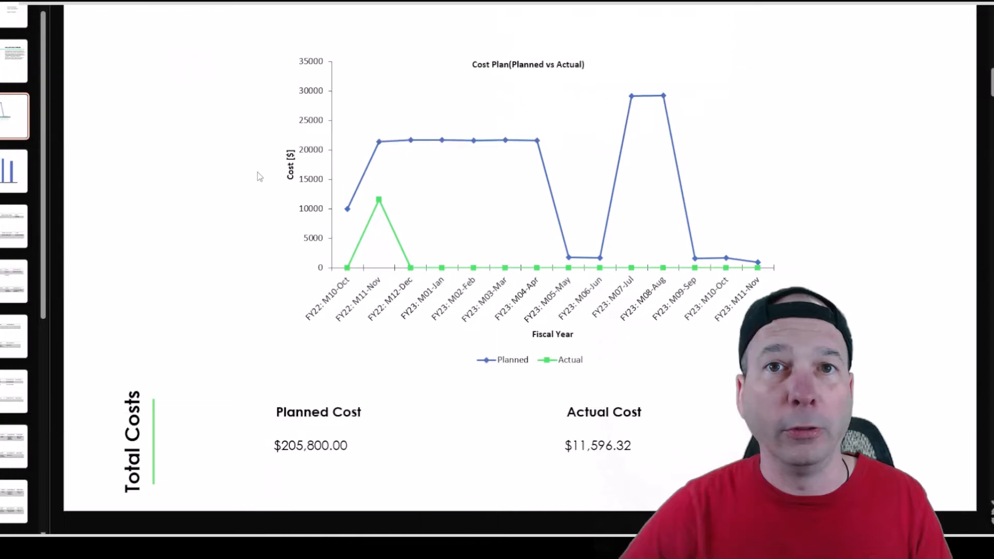
left_click(14, 226)
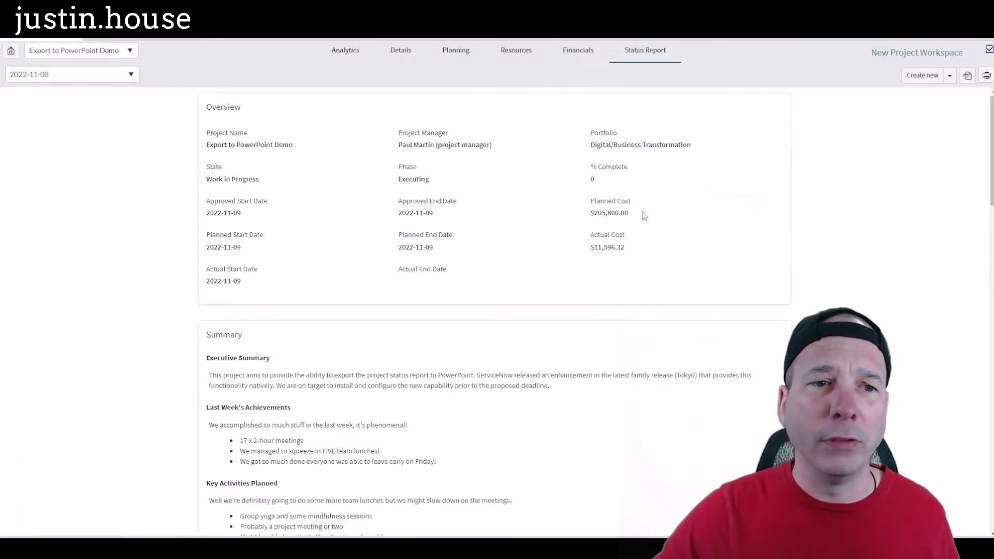
scroll("down", 3)
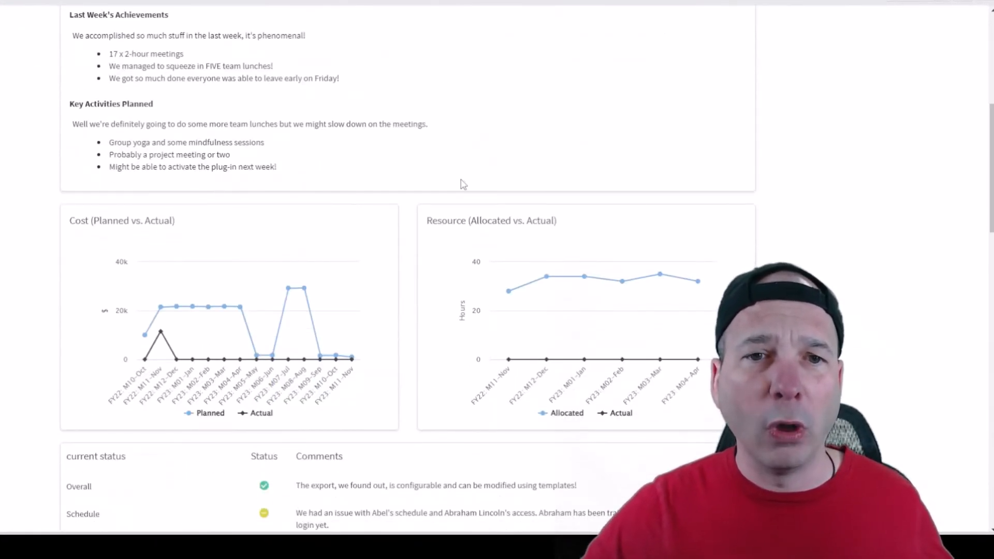
scroll("down", 3)
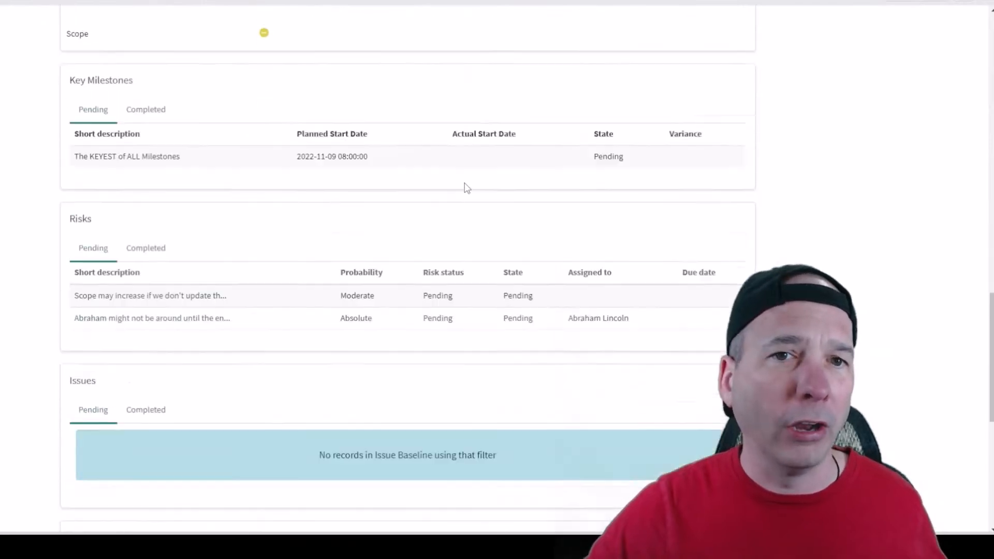
scroll("up", 3)
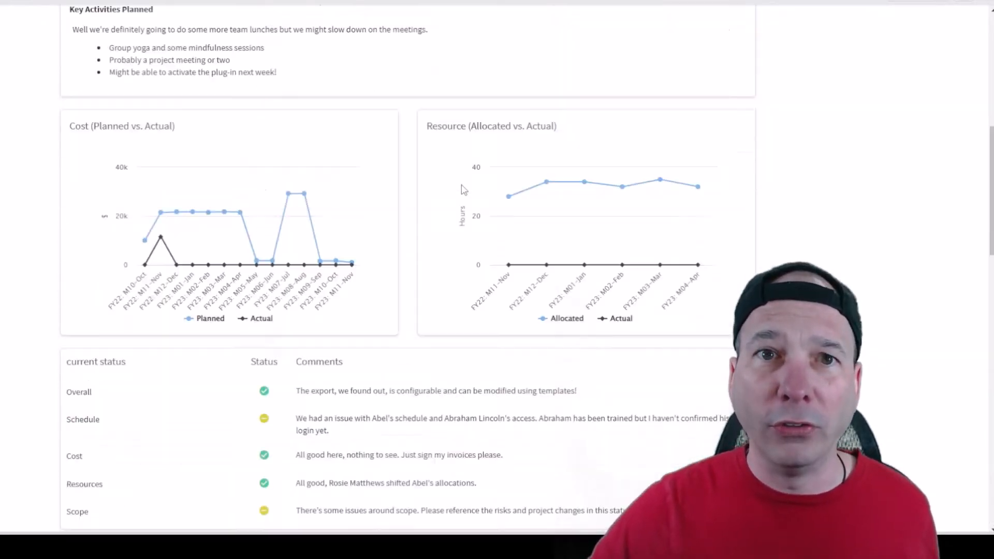
scroll("up", 3)
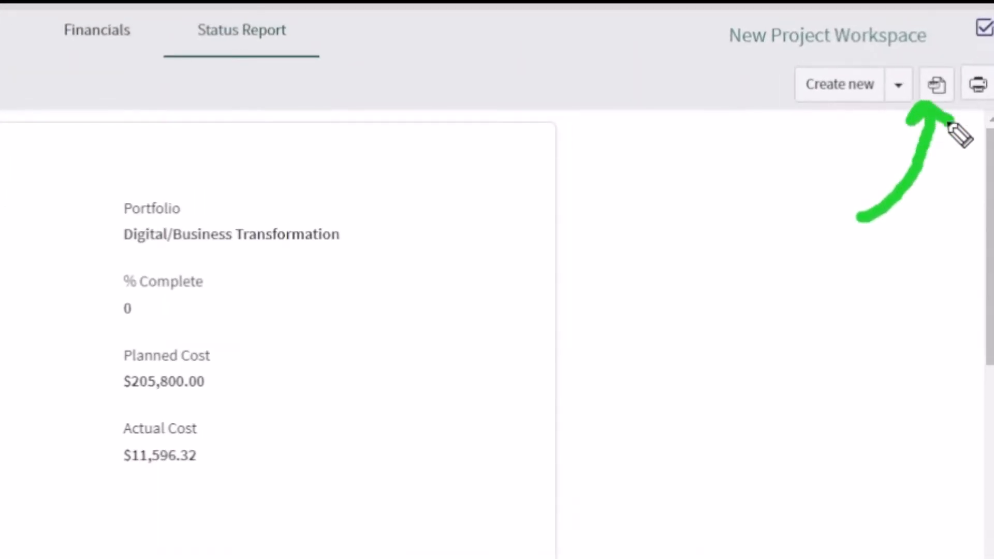
mouse_move(937, 84)
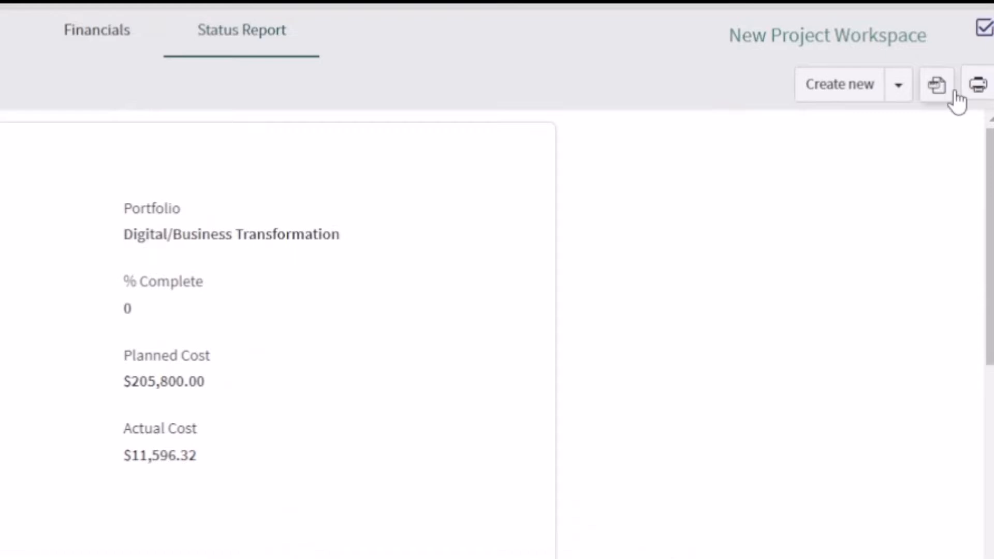
Step: Export the 2022-11-08 status report to PowerPoint using the default project status report template
left_click(936, 83)
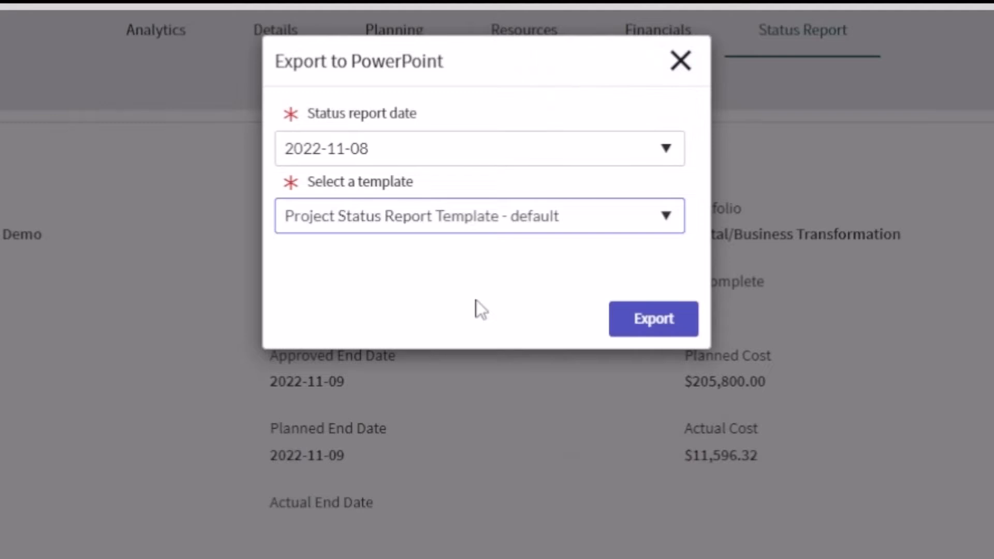
mouse_move(653, 319)
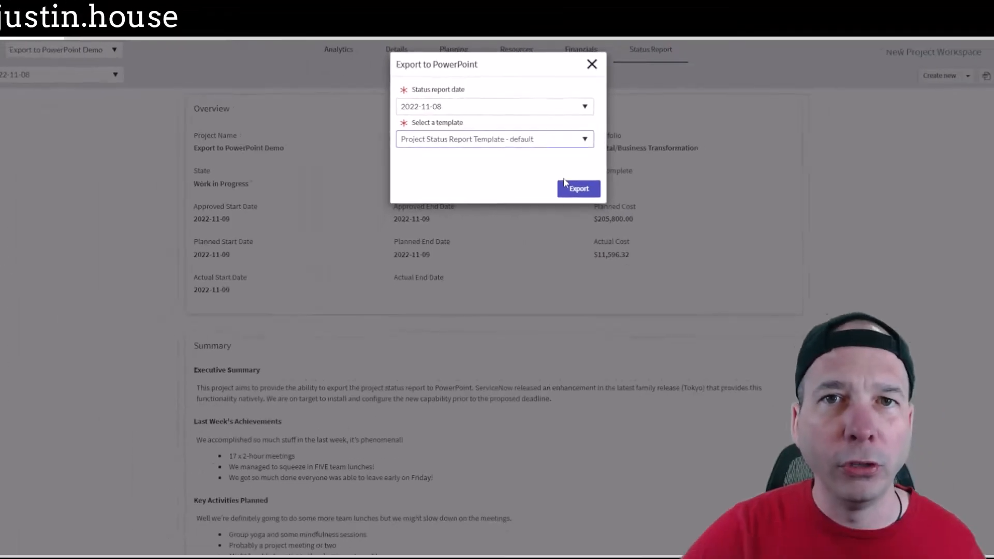
left_click(577, 188)
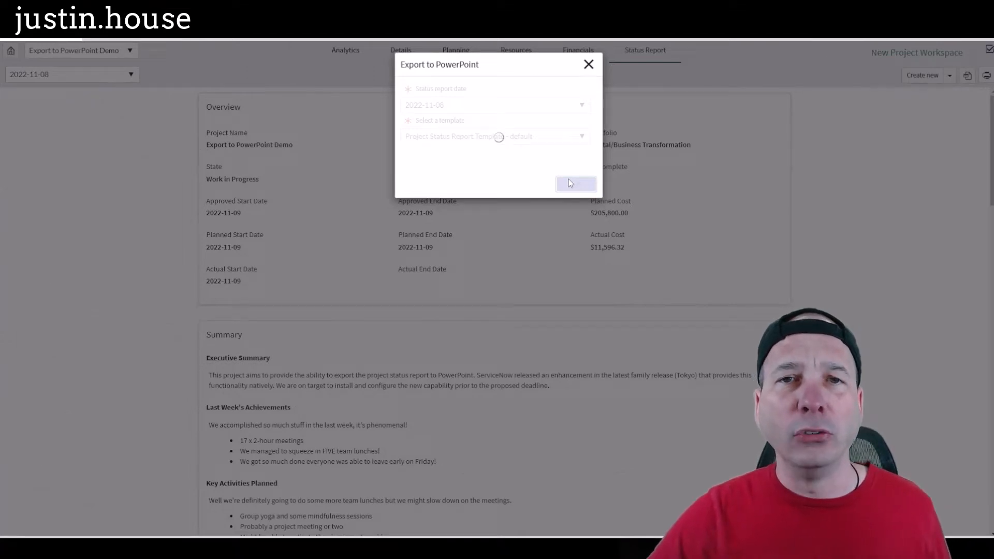
left_click(575, 184)
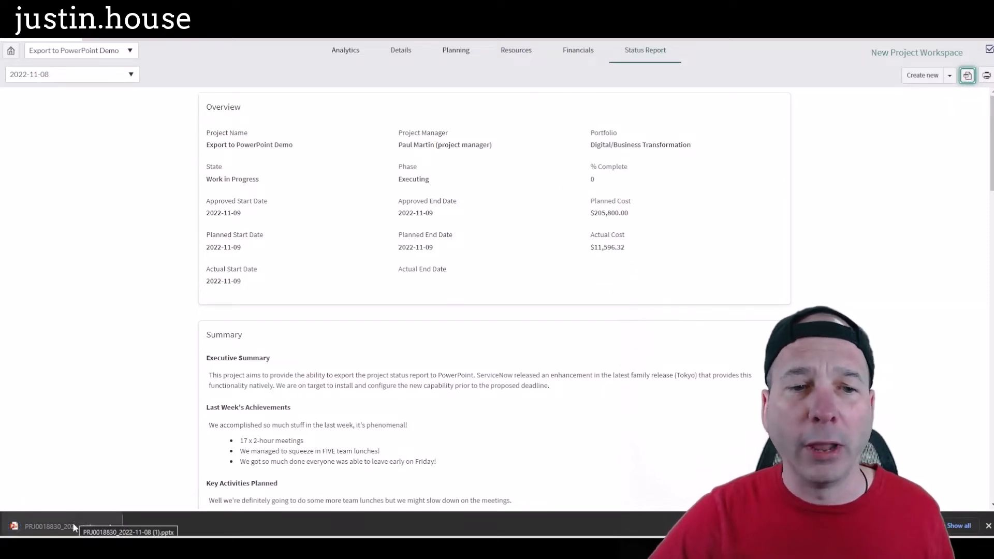
Step: Open the downloaded status report .pptx showing the 'Export to PowerPoint Demo' title slide
left_click(51, 526)
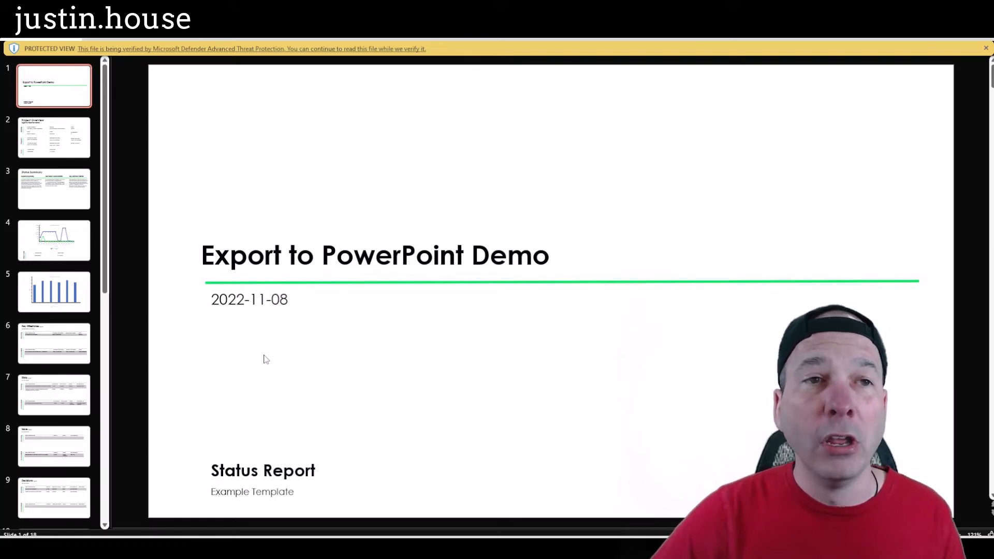
mouse_move(442, 115)
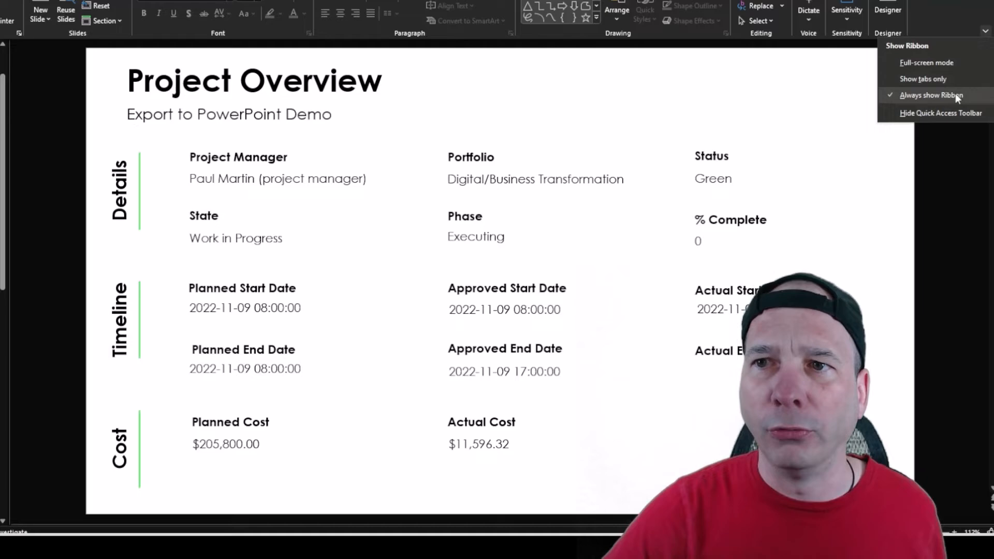
Step: Switch to Show tabs only so the Project Overview slide fills more of the window
left_click(922, 78)
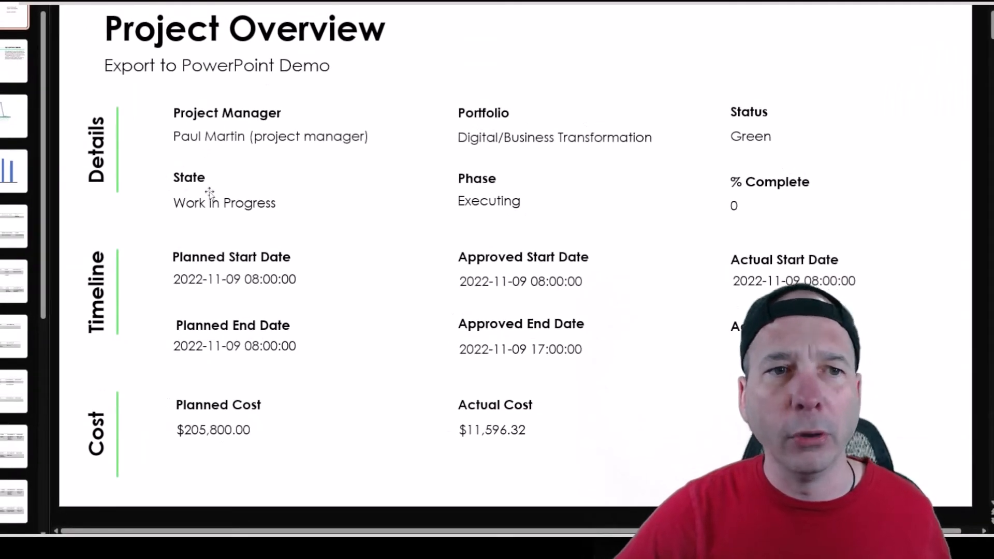
mouse_move(720, 202)
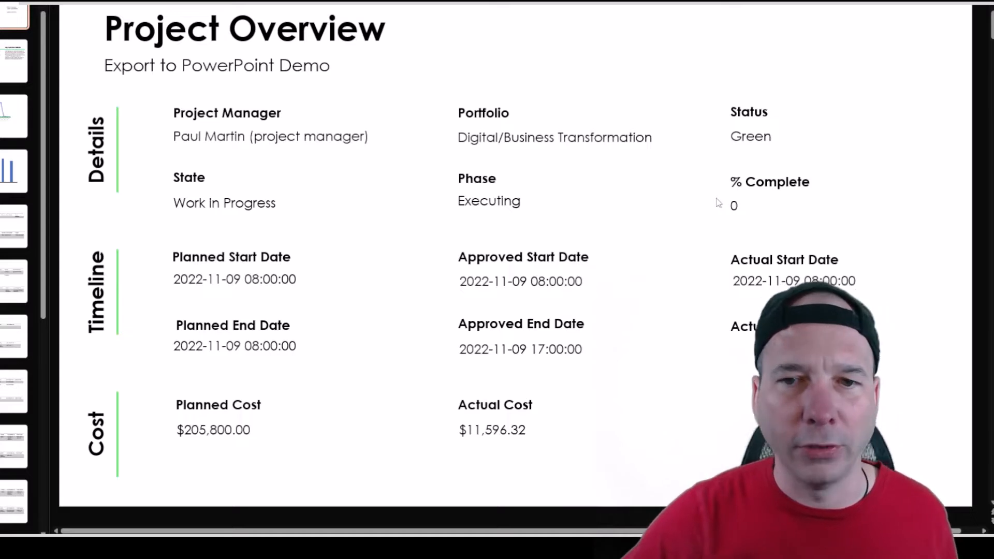
mouse_move(431, 242)
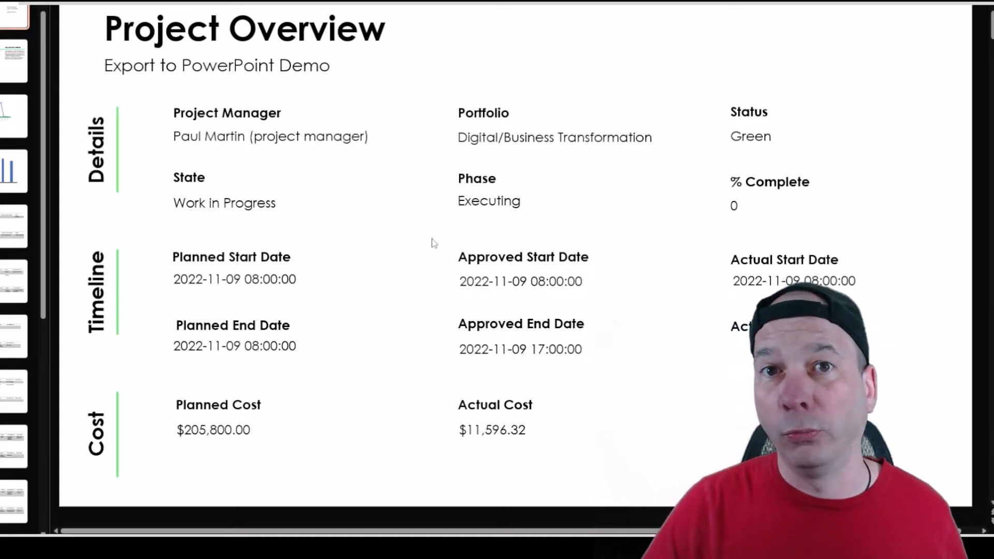
mouse_move(425, 254)
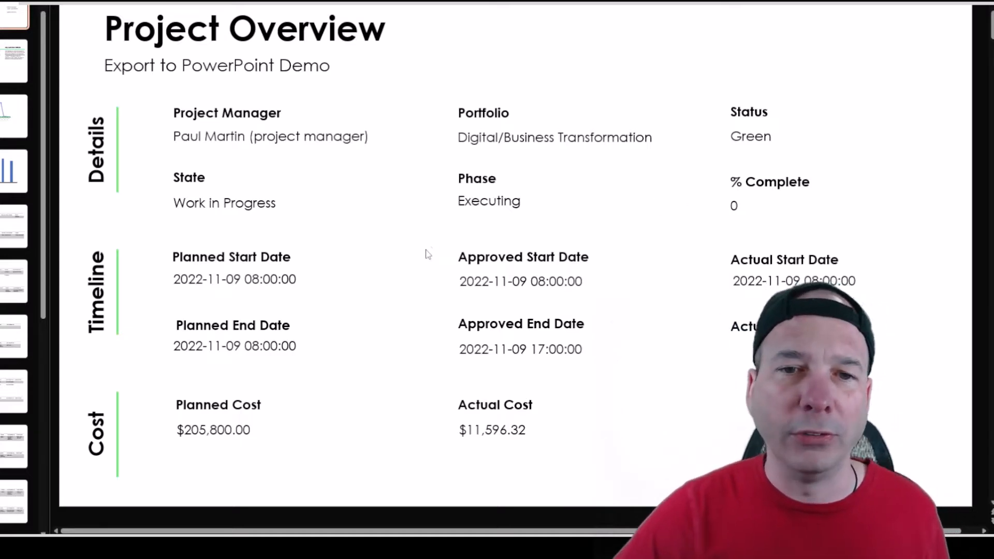
mouse_move(194, 444)
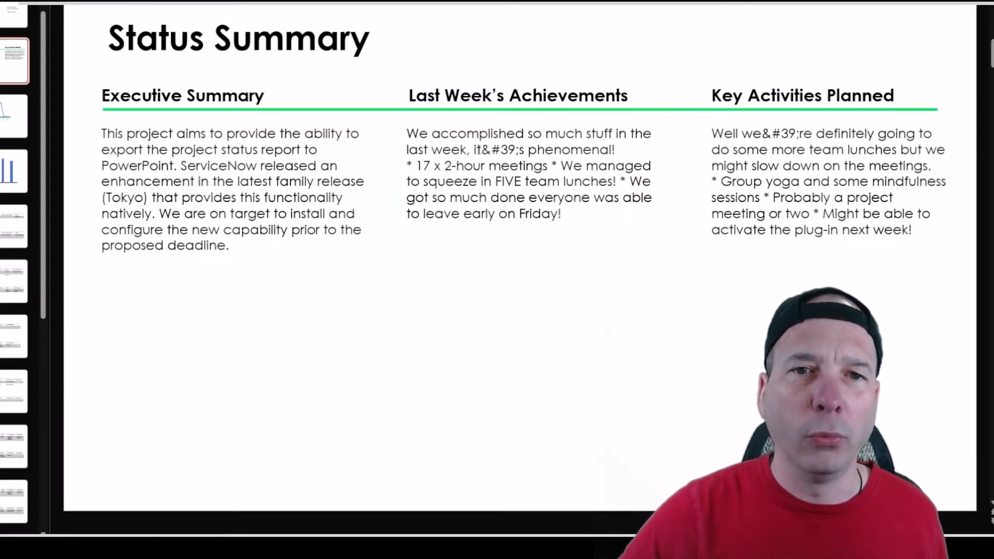
left_click(528, 173)
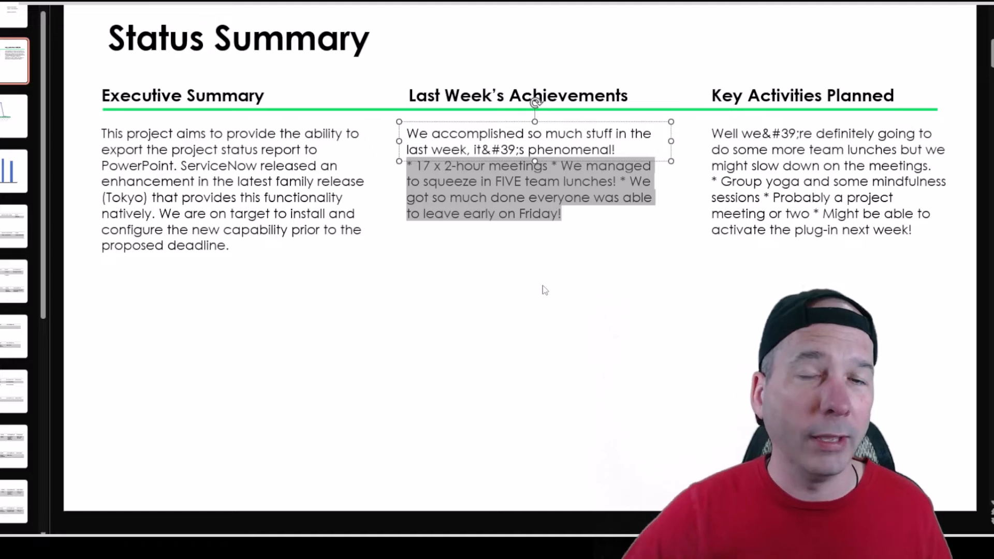
left_click(626, 36)
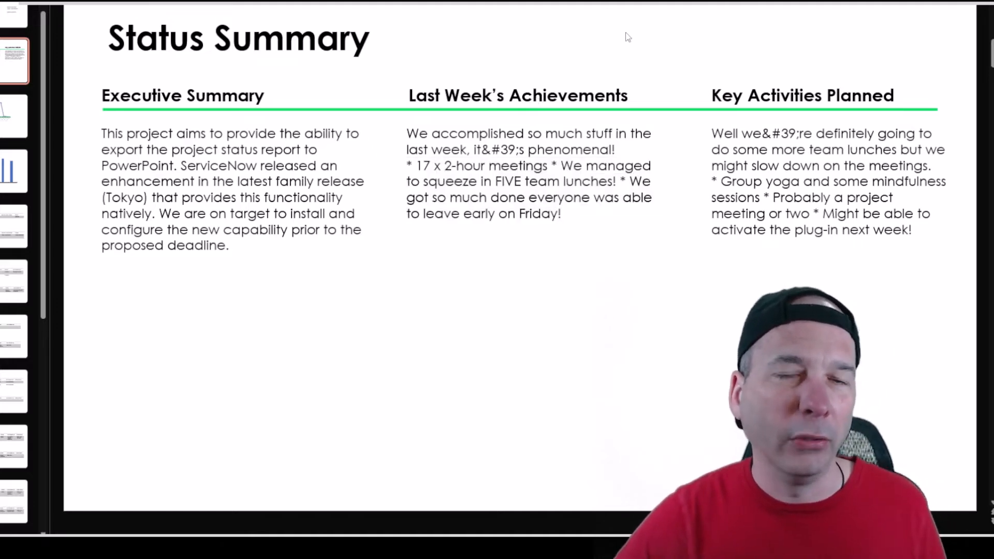
mouse_move(666, 72)
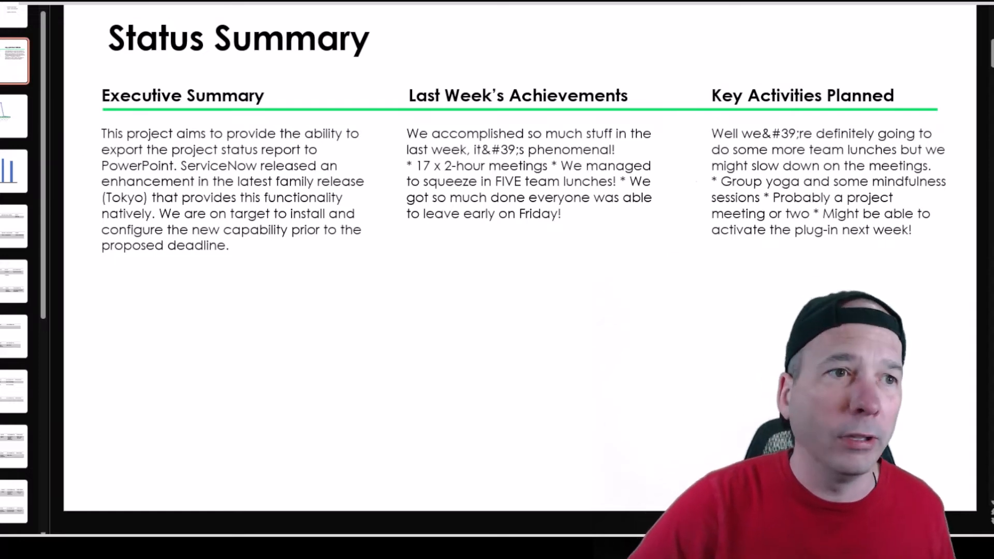
Step: Step through the Cost Plan and Resource Allocation chart slides to the Key Milestones slide
left_click(14, 116)
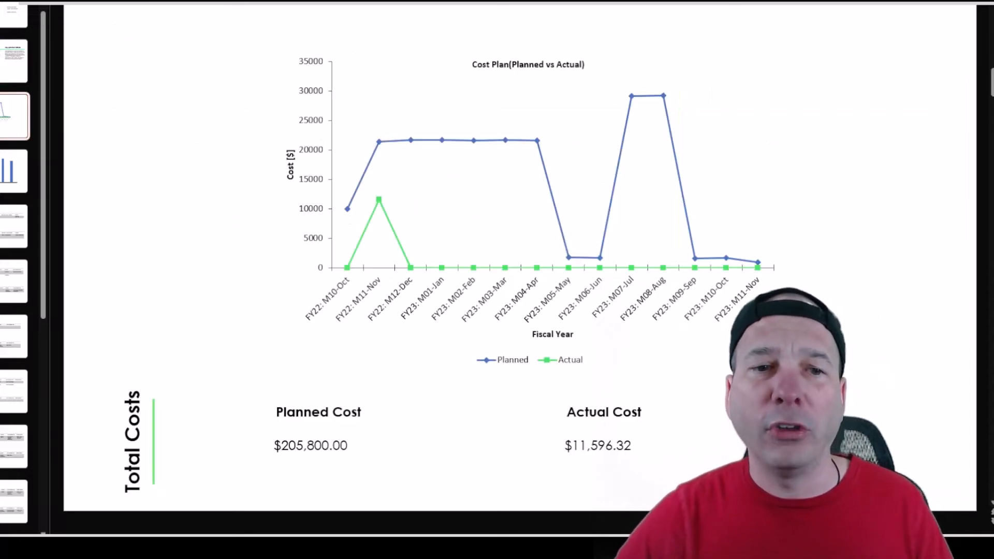
mouse_move(258, 177)
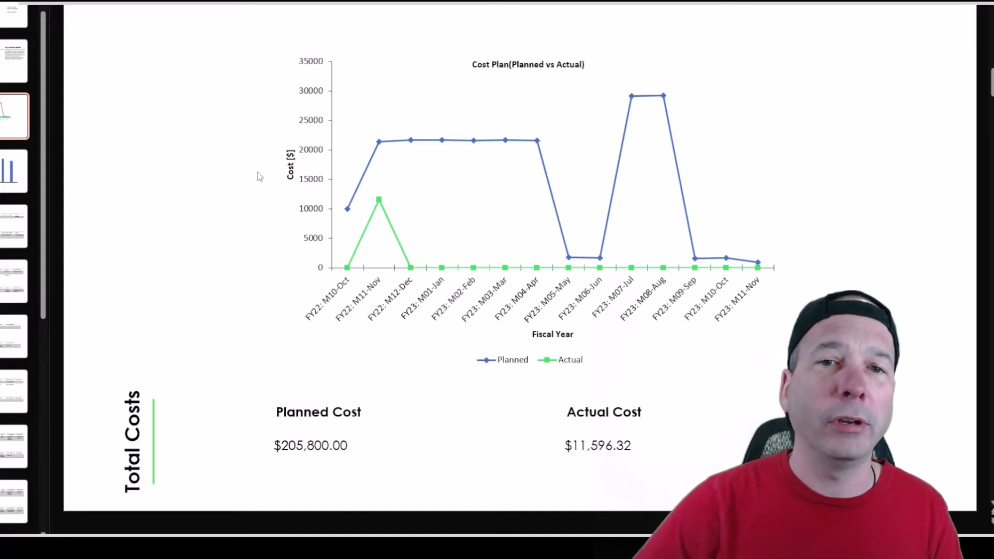
left_click(14, 170)
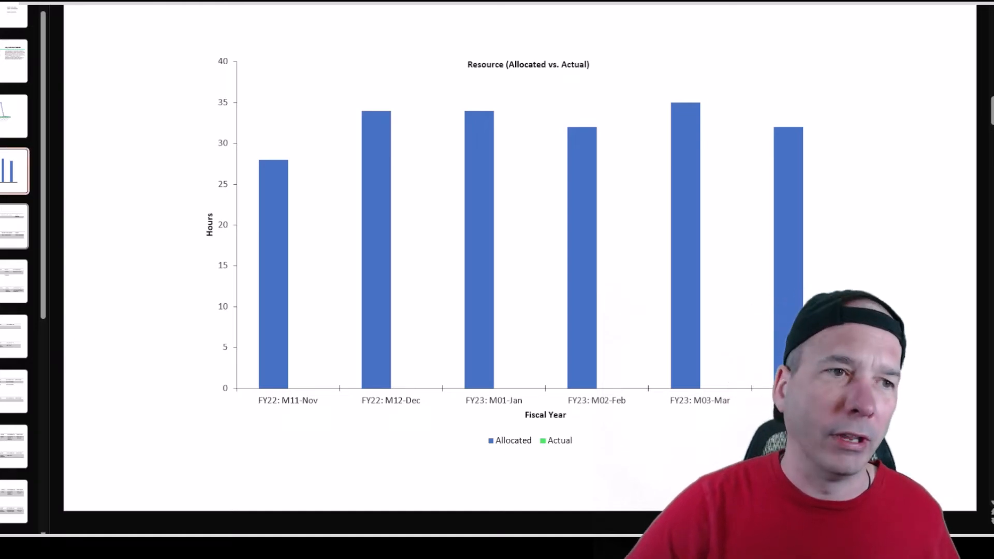
left_click(13, 227)
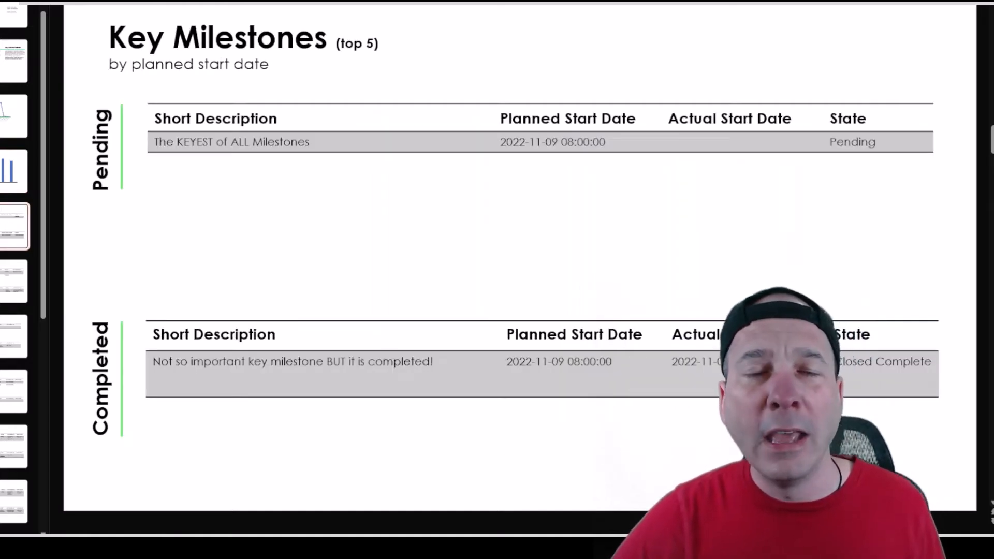
mouse_move(154, 238)
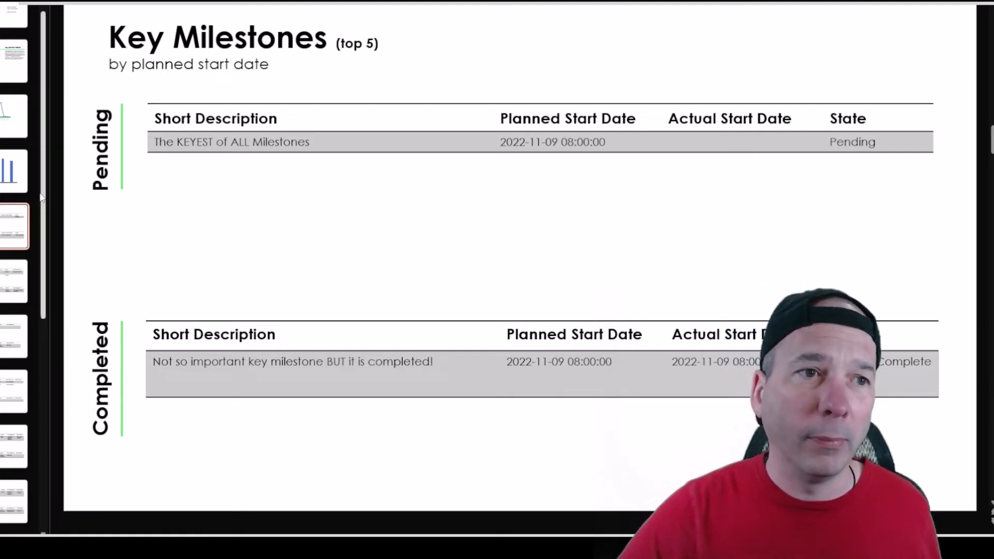
Step: Step through the Issue and Decisions slides to the Actions slide
left_click(13, 281)
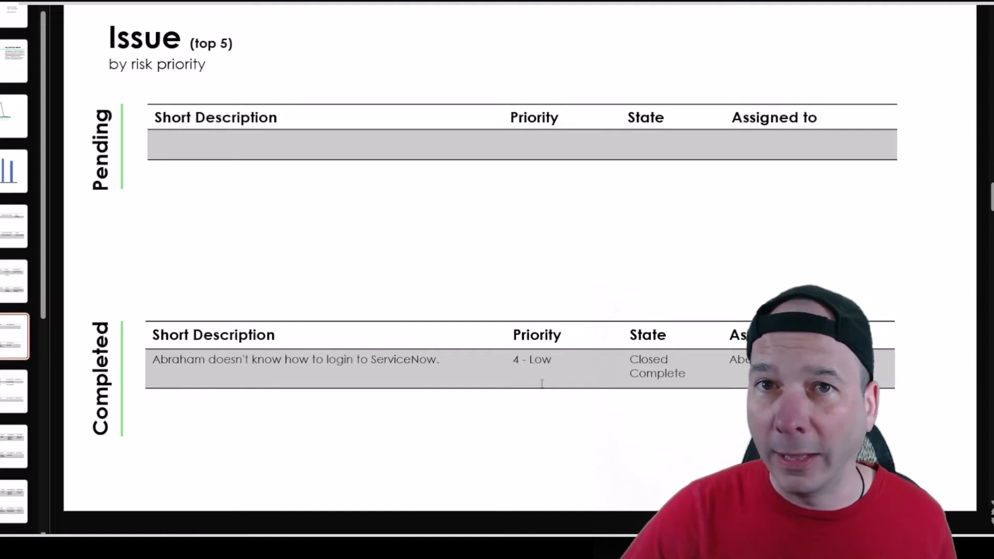
left_click(13, 392)
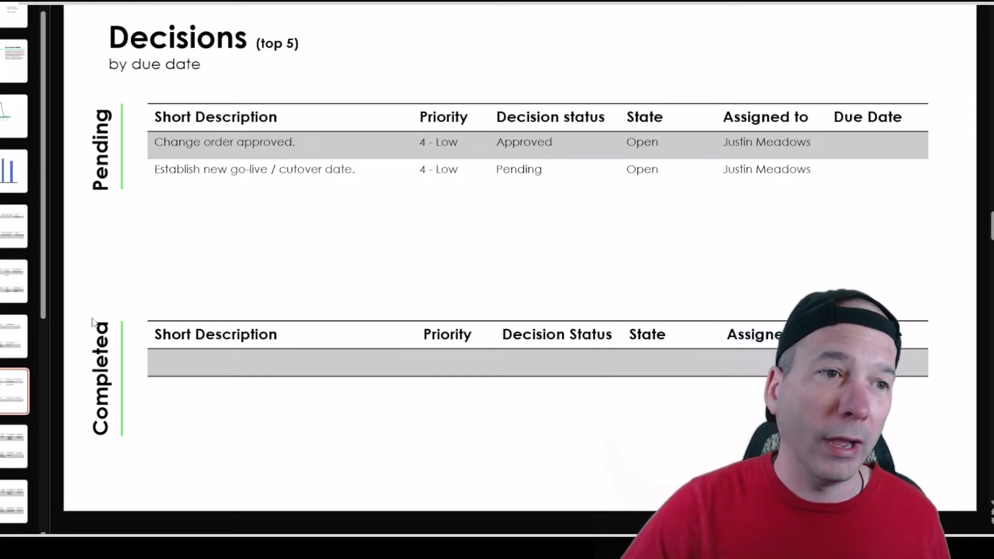
left_click(14, 445)
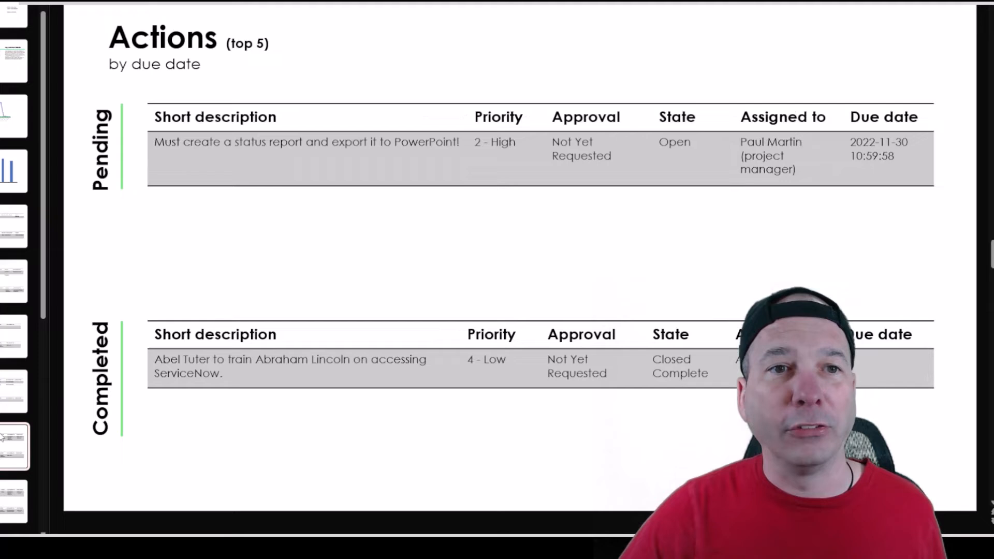